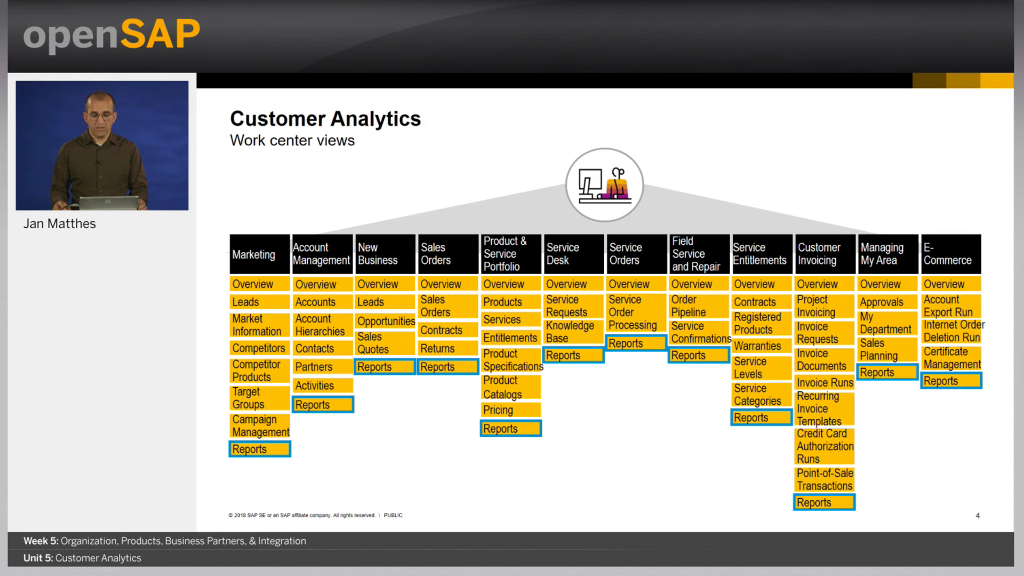
Advance the openSAP slides to 'Measure success with flexible drilldowns'
key(right)
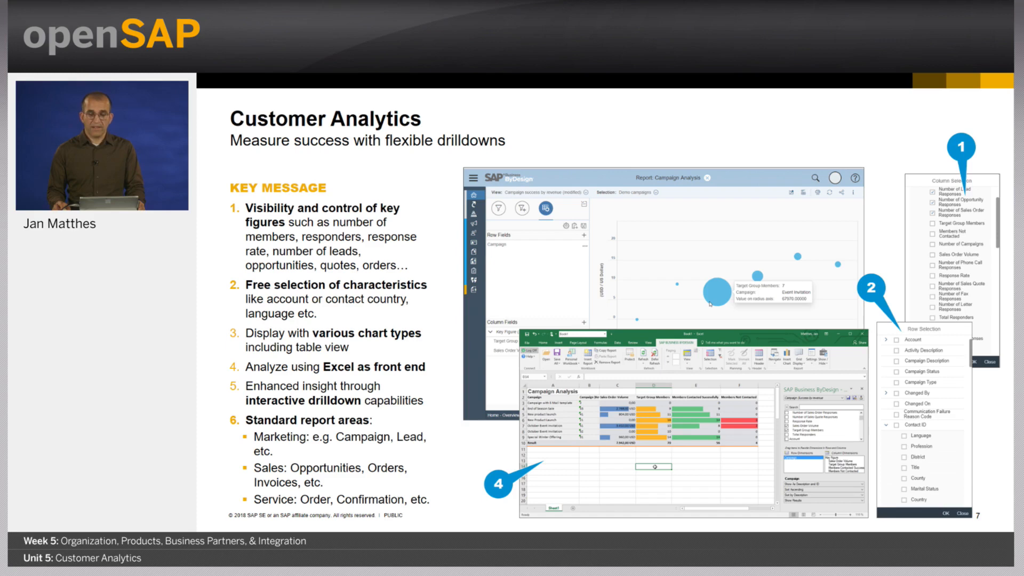
key(Right)
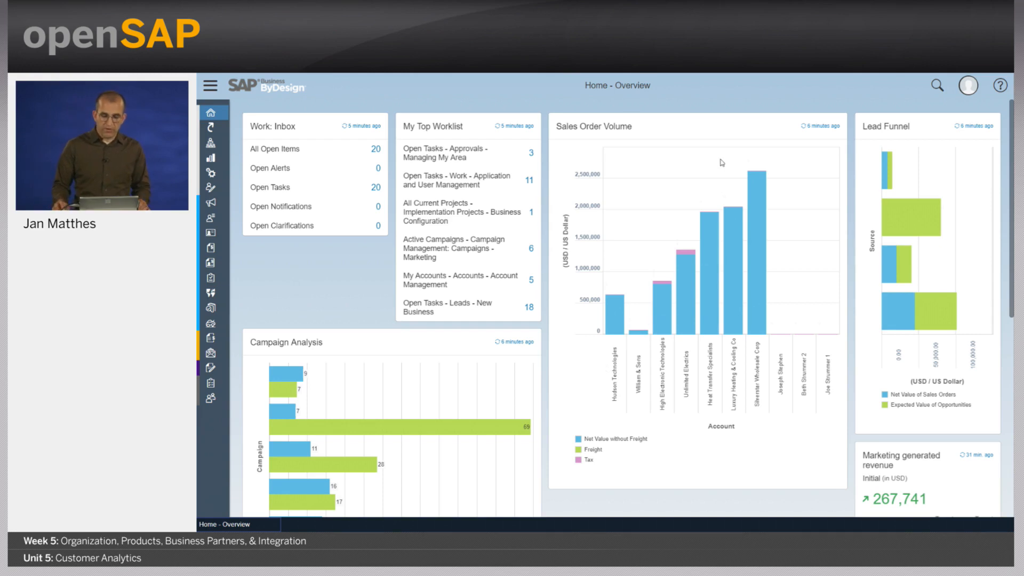
mouse_move(904, 139)
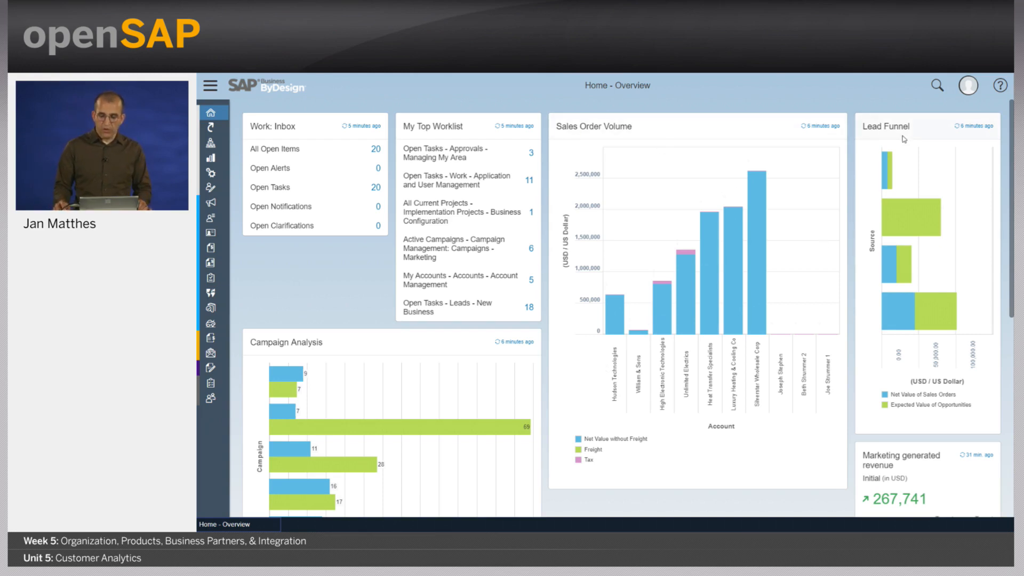
Scroll the Home overview and bring up the Managing My Area work center views
scroll(down, 3)
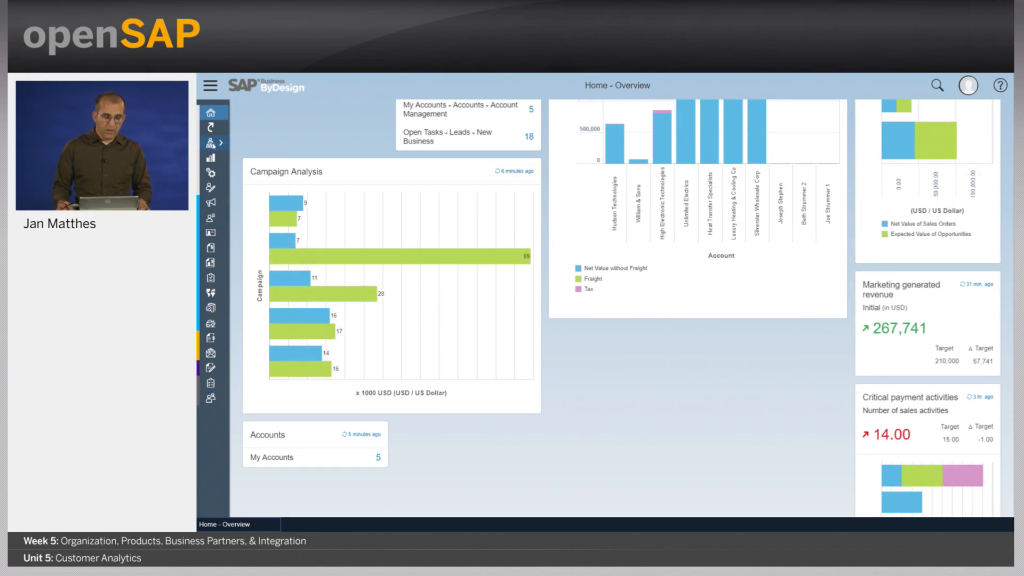
click(211, 142)
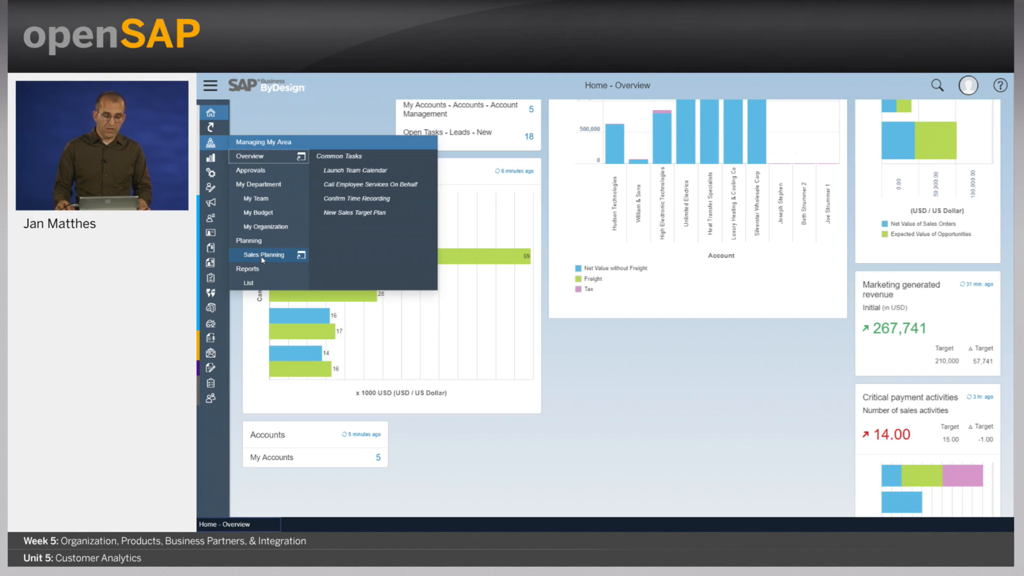
In Sales Planning, select the Sales Pro 2018/01-2018/12 plan as a starting point
click(263, 255)
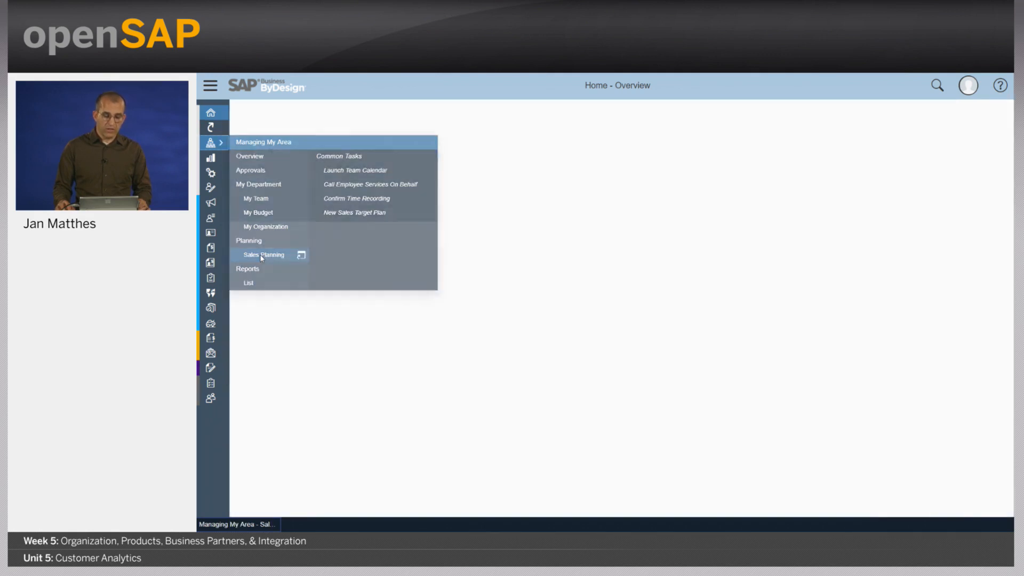
click(263, 254)
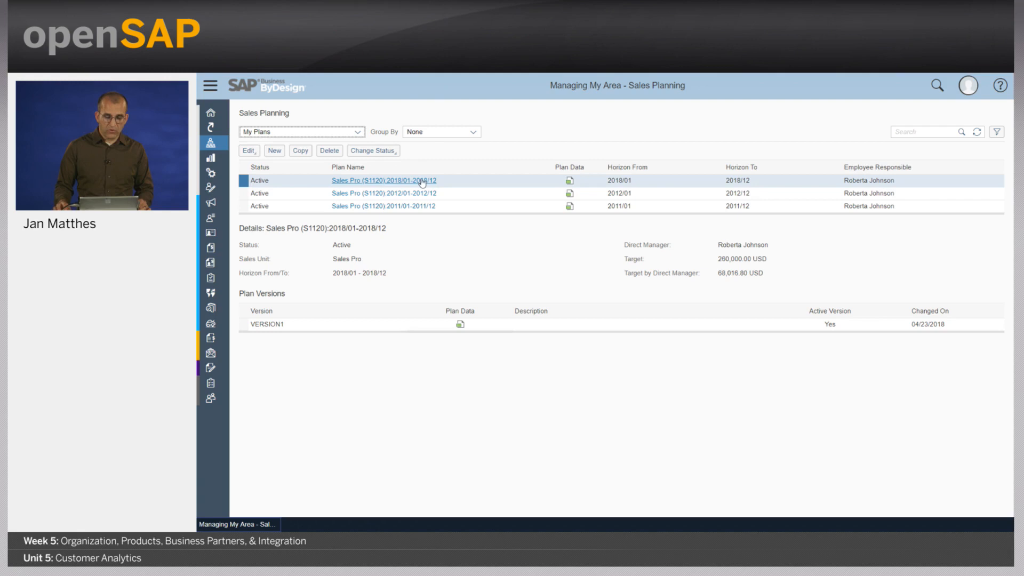
mouse_move(277, 178)
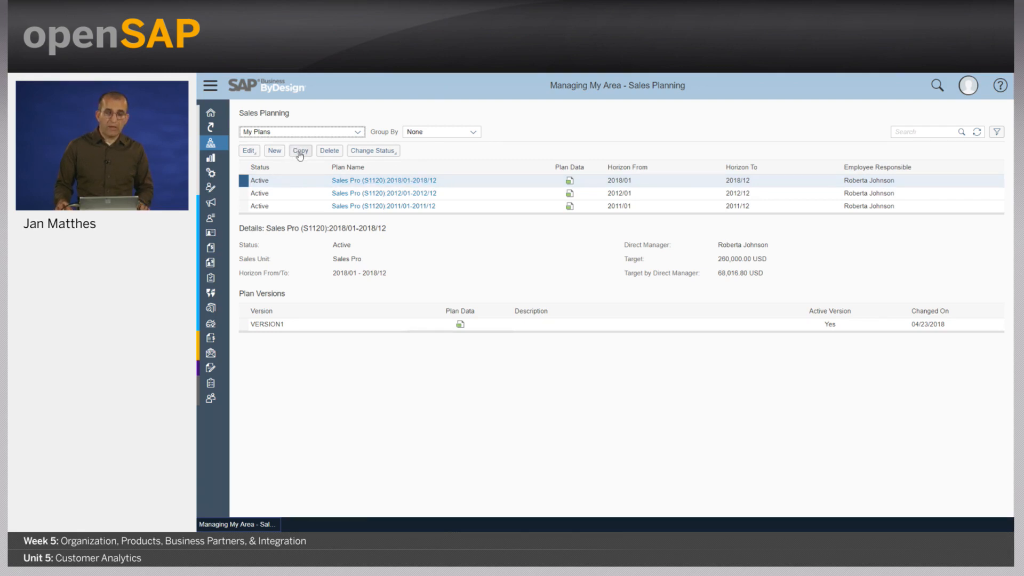
Copy the 2018 plan into a new target plan spanning 2019 and continue to planning dimensions
click(300, 150)
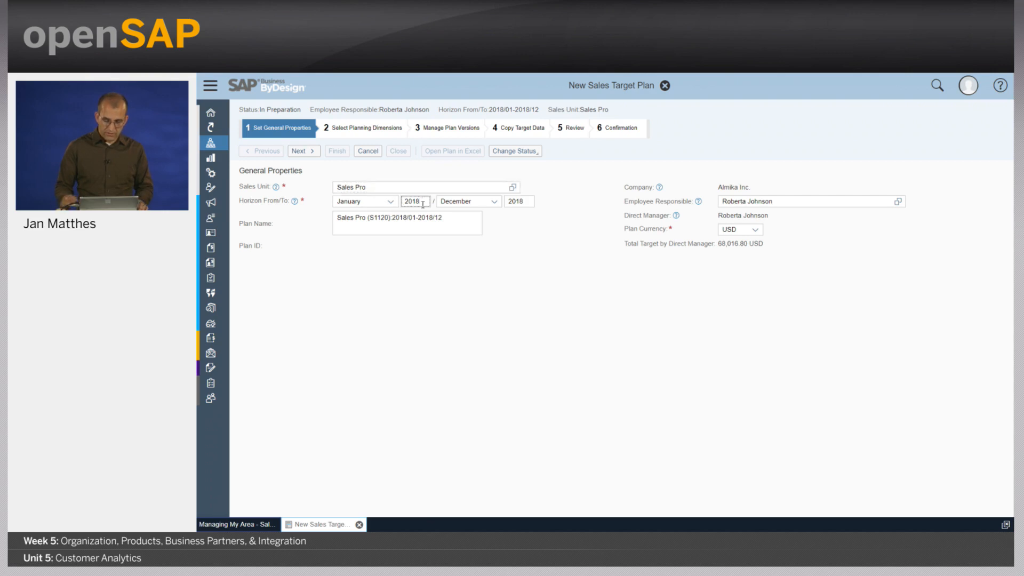
text(2019)
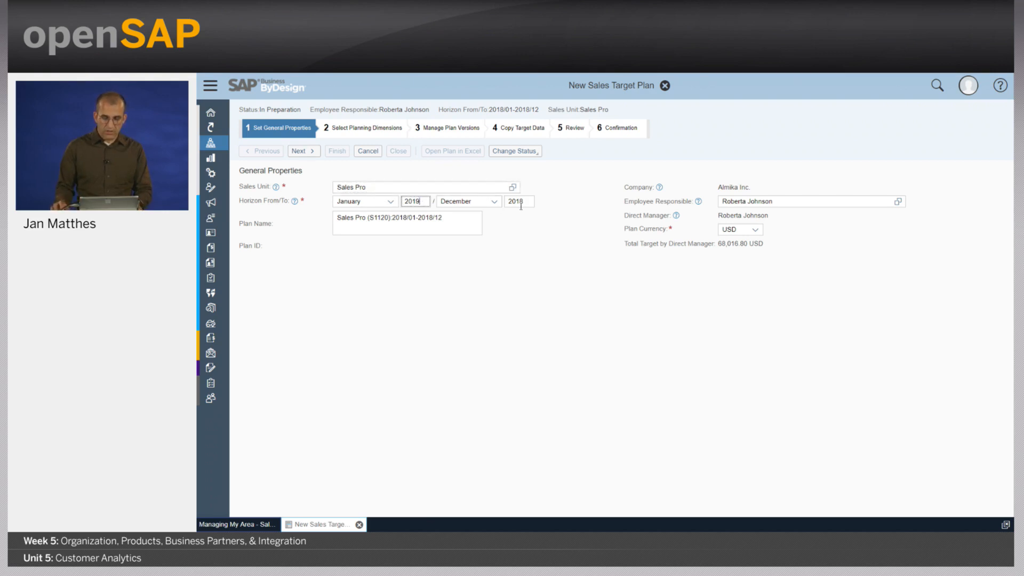
text(2019)
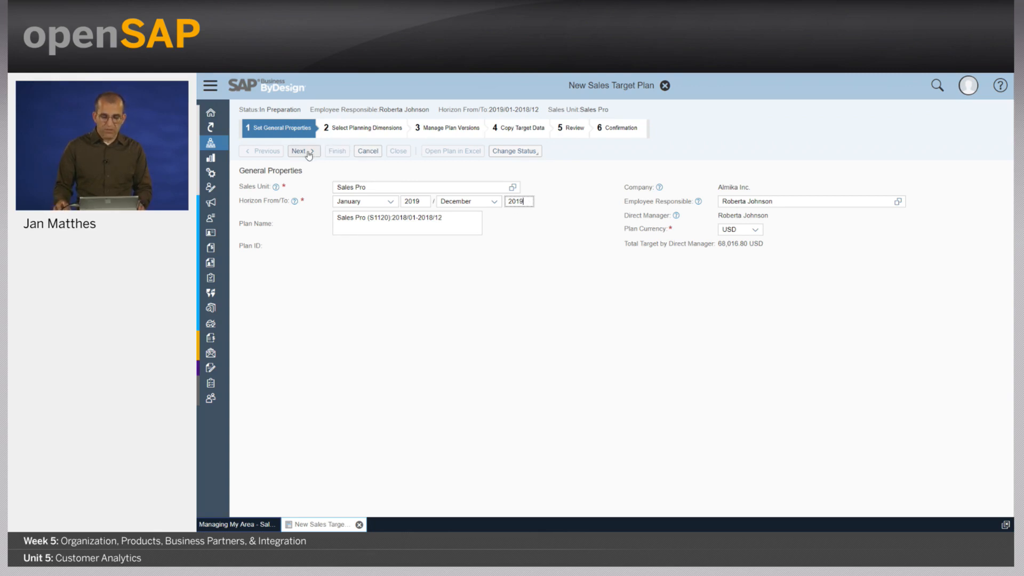
click(302, 151)
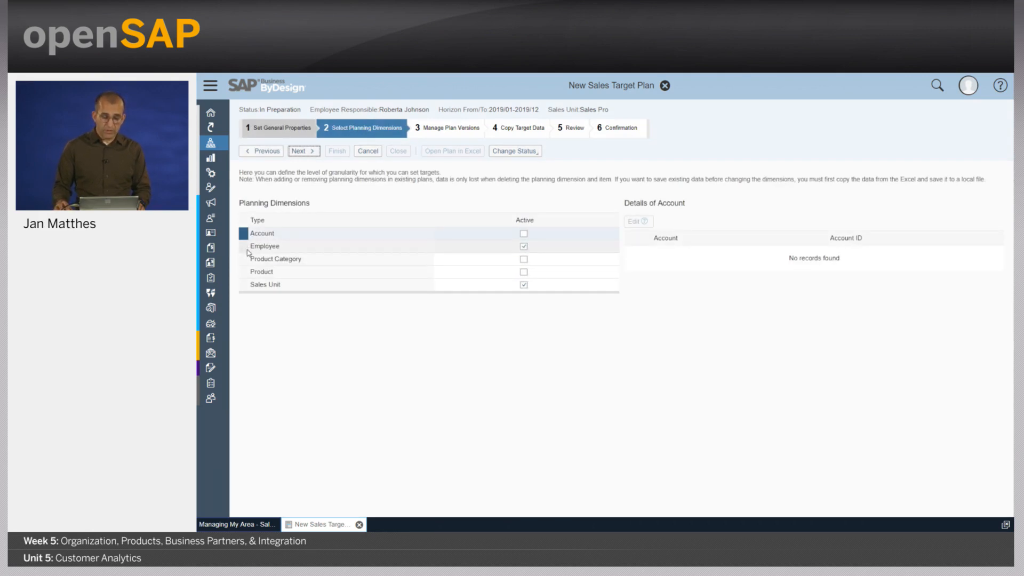
Inspect the Employee and Sales Unit dimensions, then continue past plan versions to copy target data
click(264, 246)
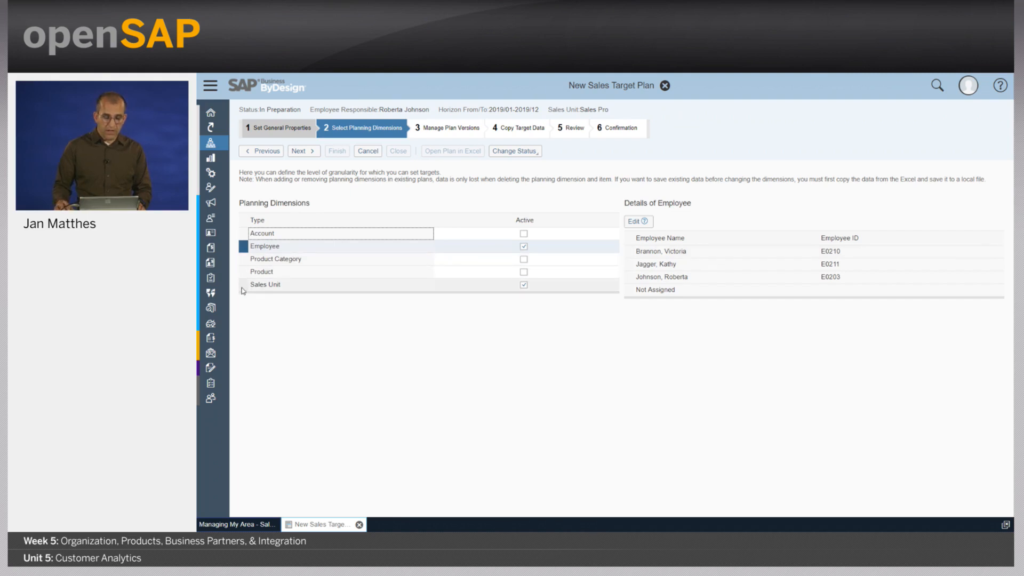
click(264, 284)
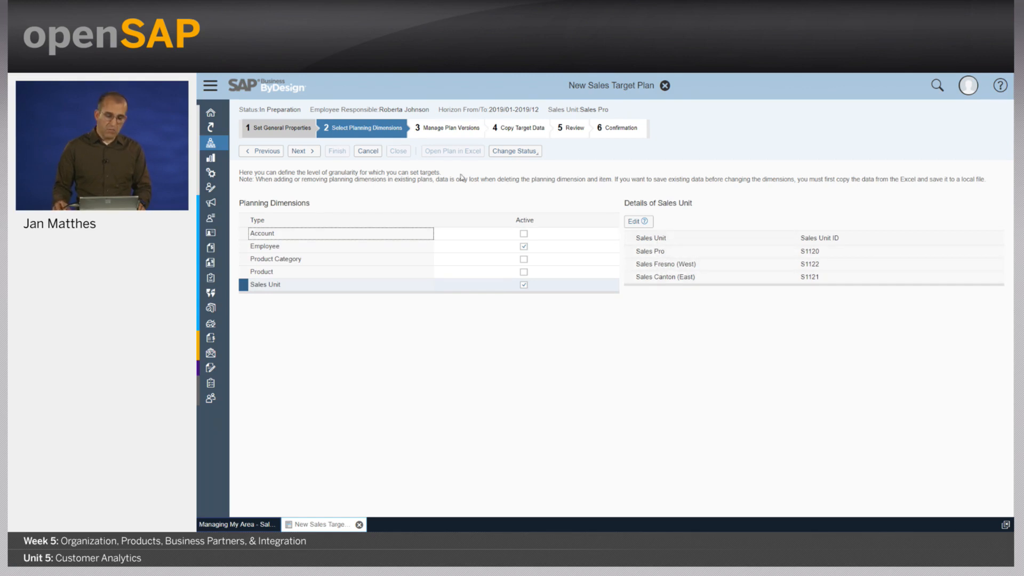
click(301, 150)
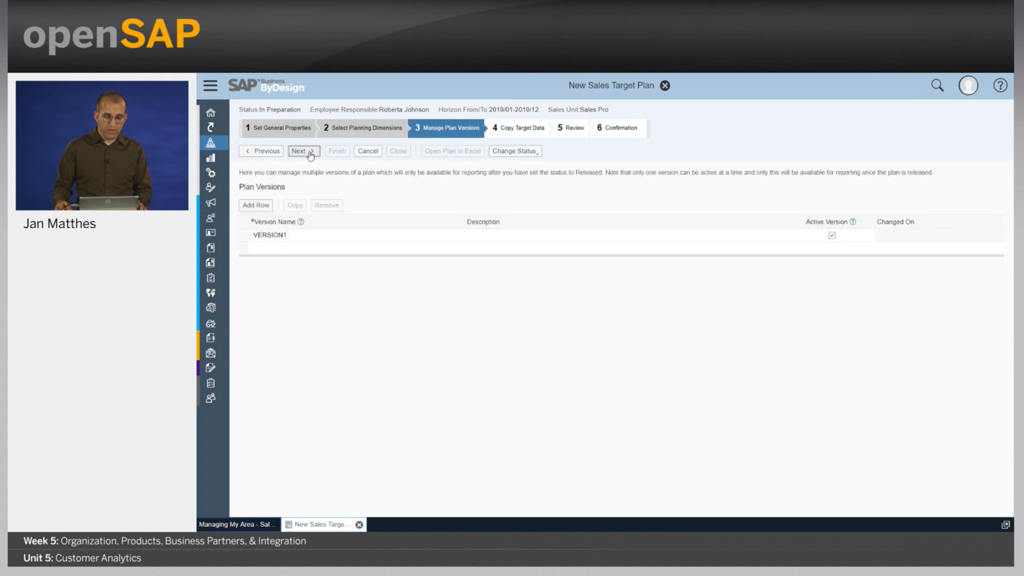
click(301, 150)
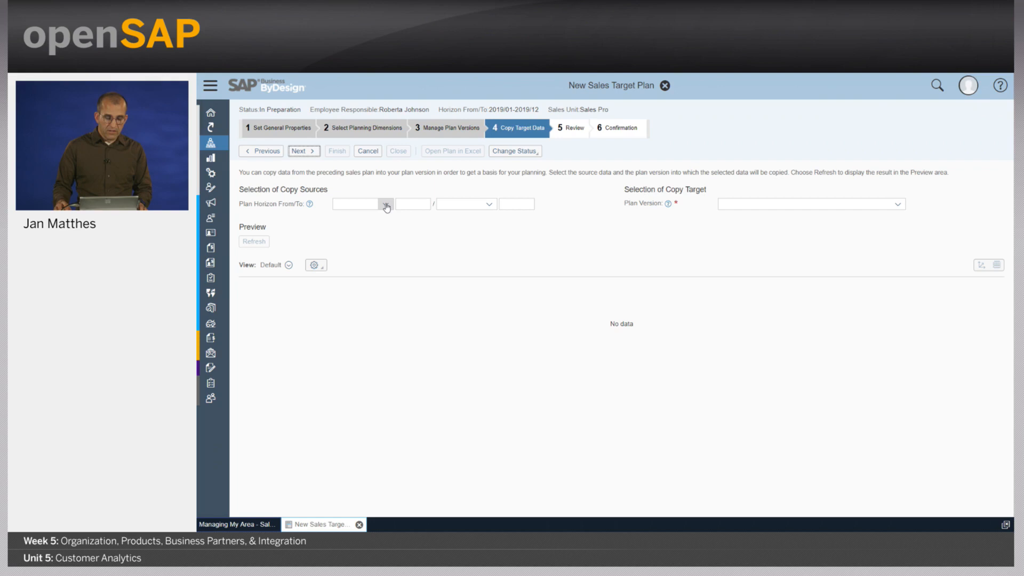
Set copy source January 2018 to December 2018 into VERSION1 and refresh the monthly target preview
text(January)
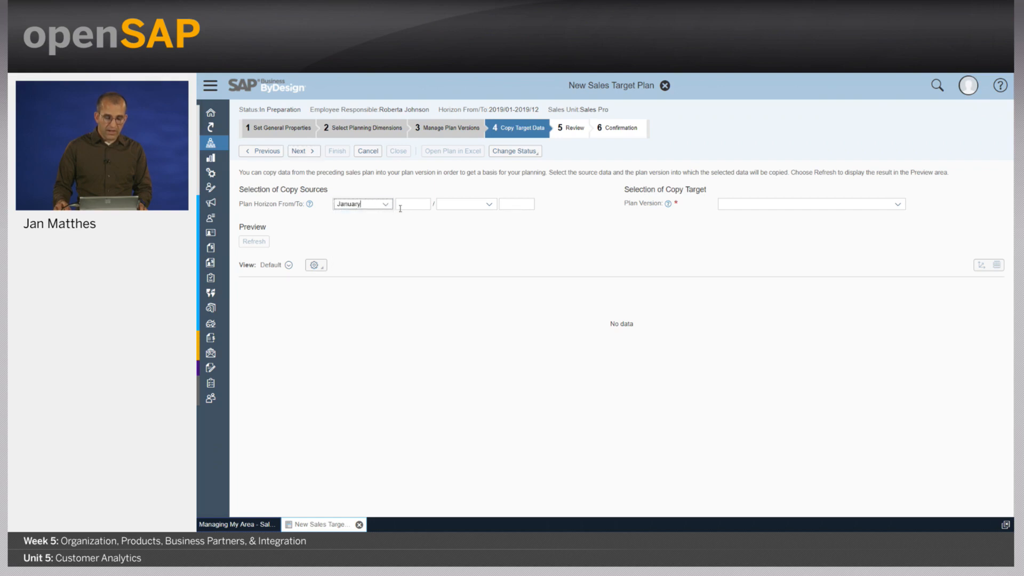
text(2018)
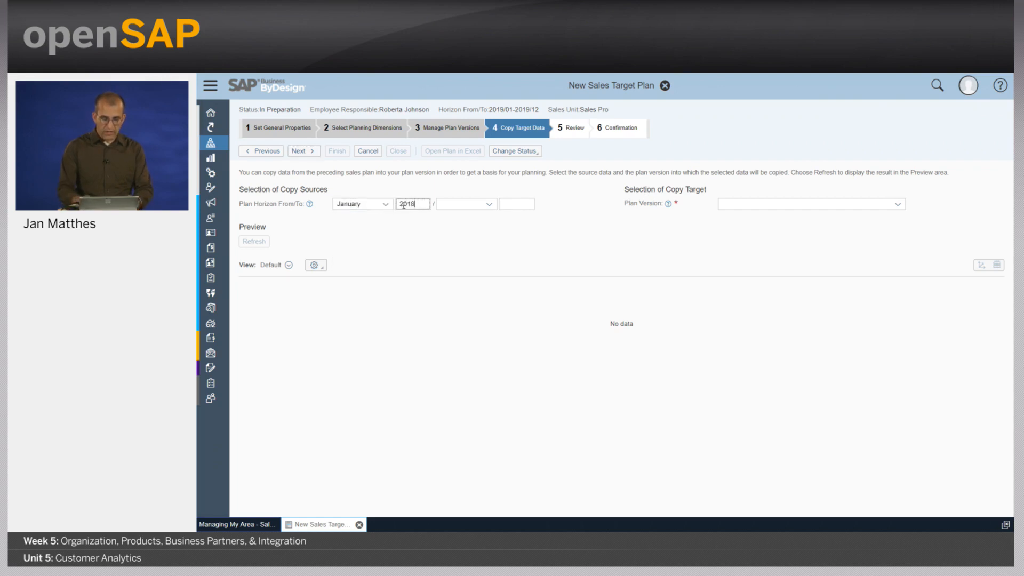
click(486, 205)
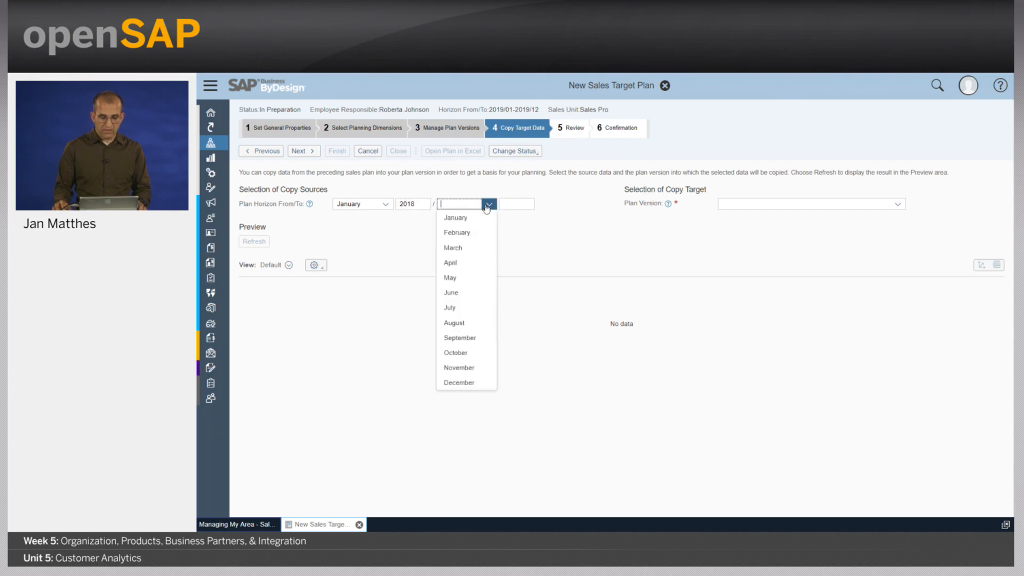
click(459, 381)
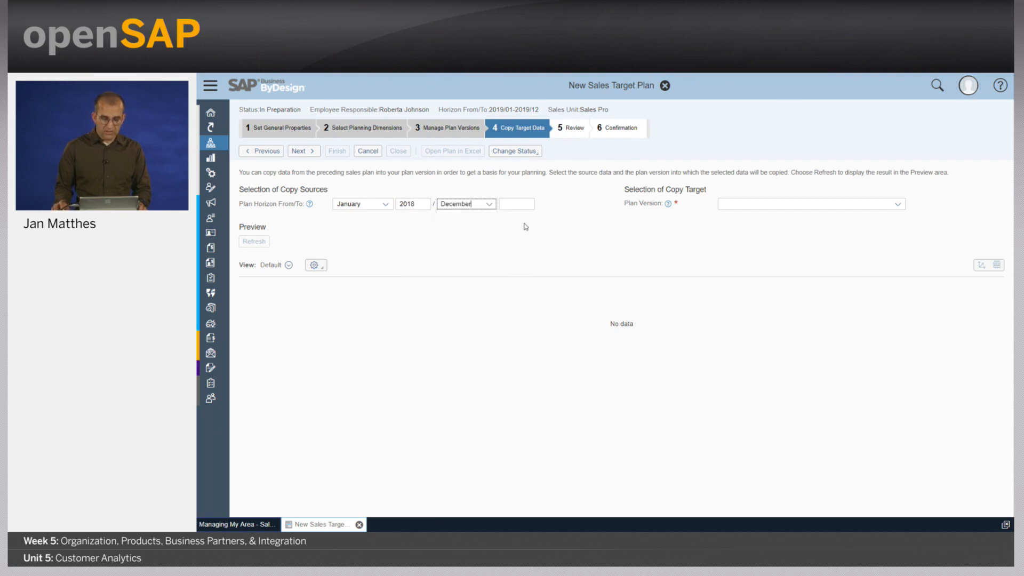
text(2018)
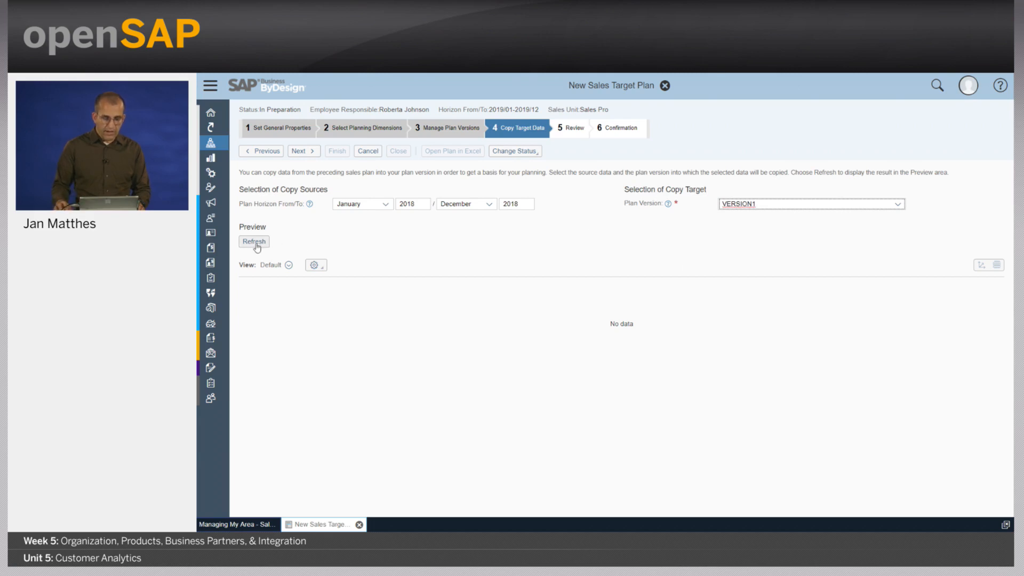
click(254, 241)
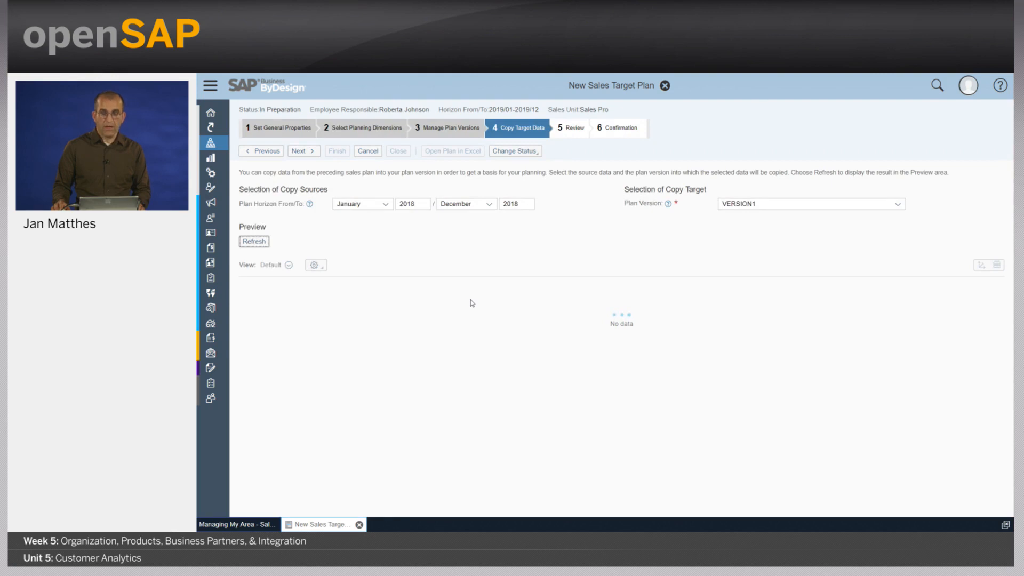
click(254, 241)
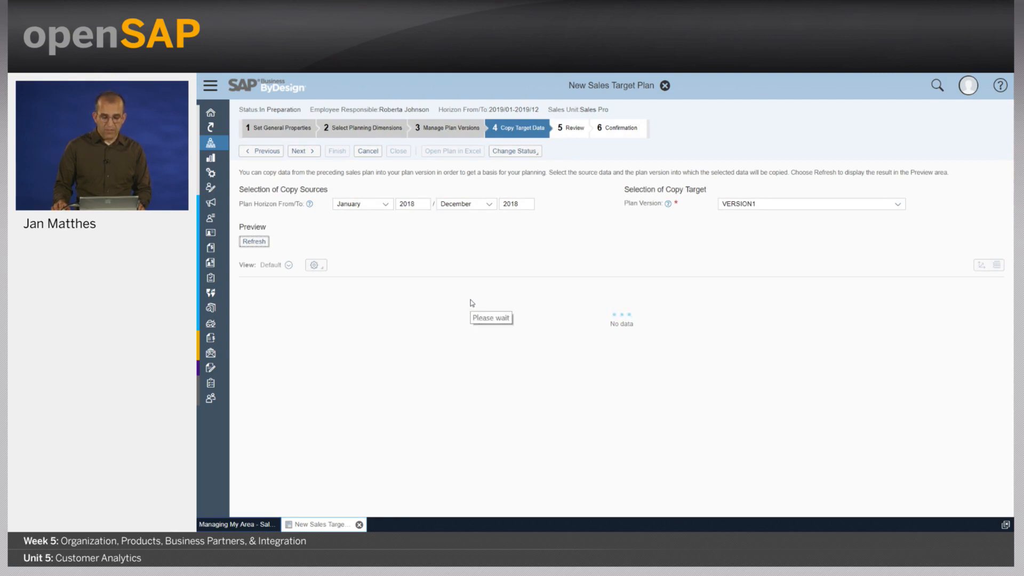
click(253, 241)
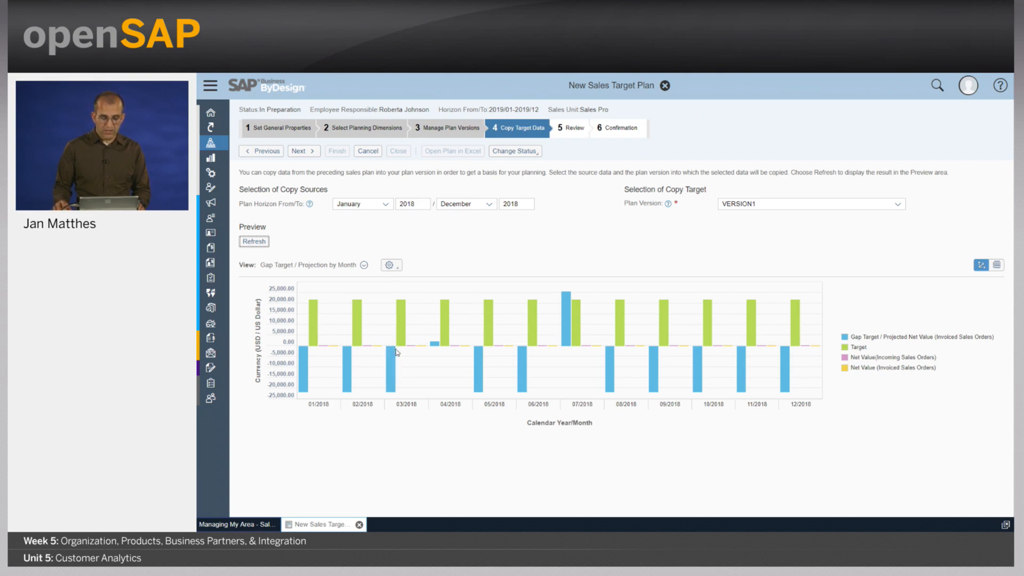
mouse_move(511, 346)
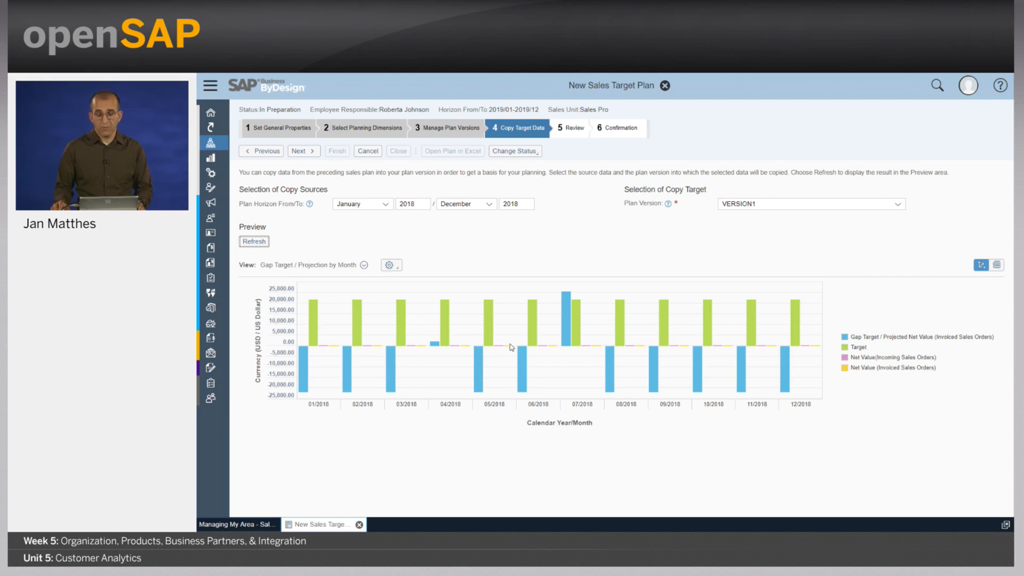
mouse_move(544, 347)
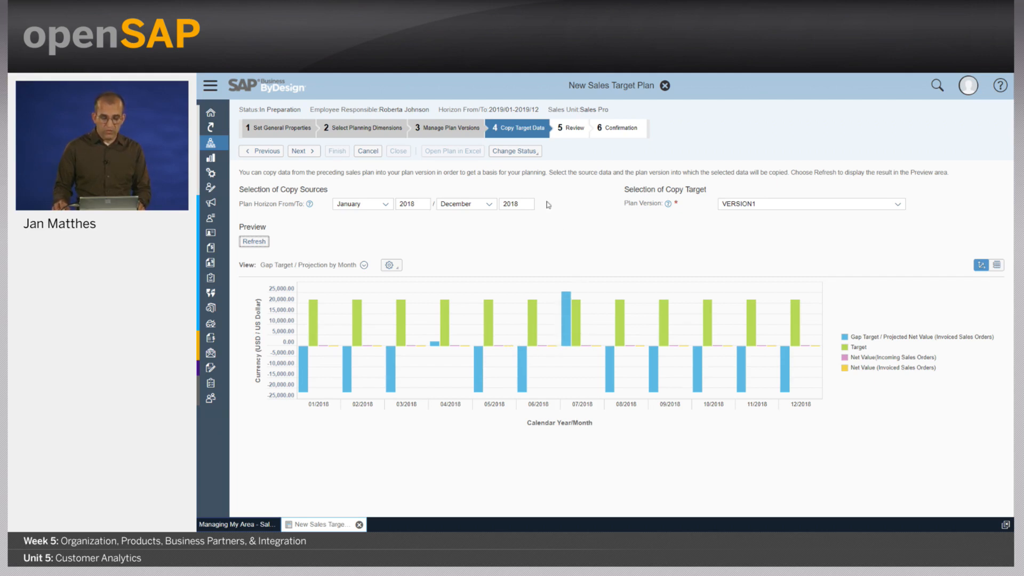
mouse_move(303, 150)
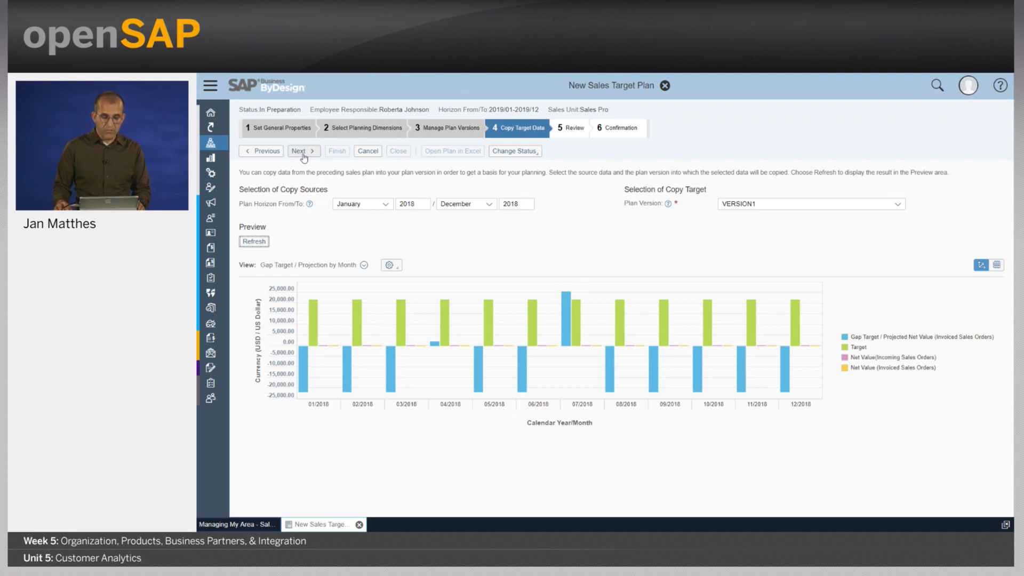
Finish the 2019 Sales Pro plan and open it in Excel with editing enabled
click(302, 151)
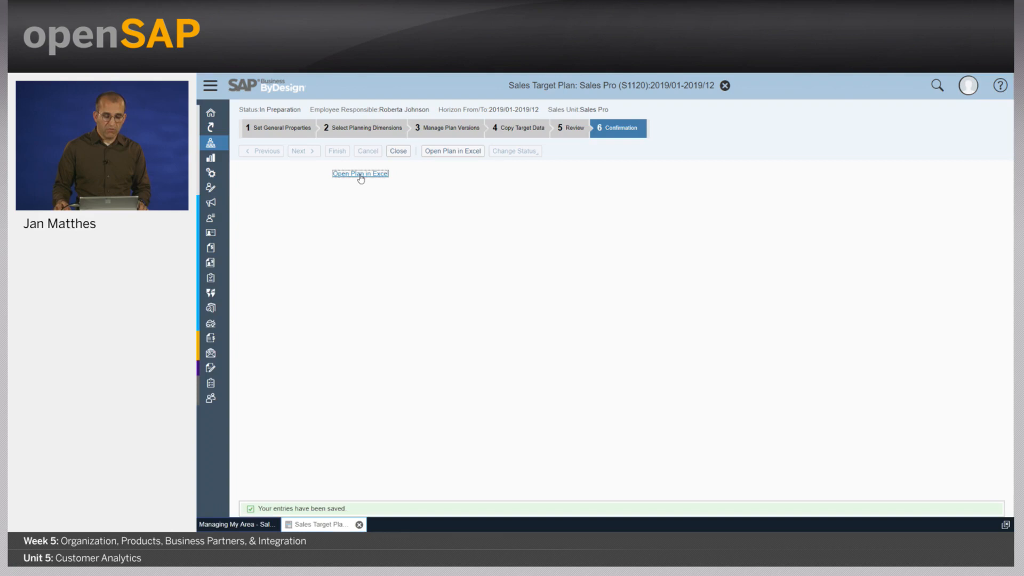
click(359, 173)
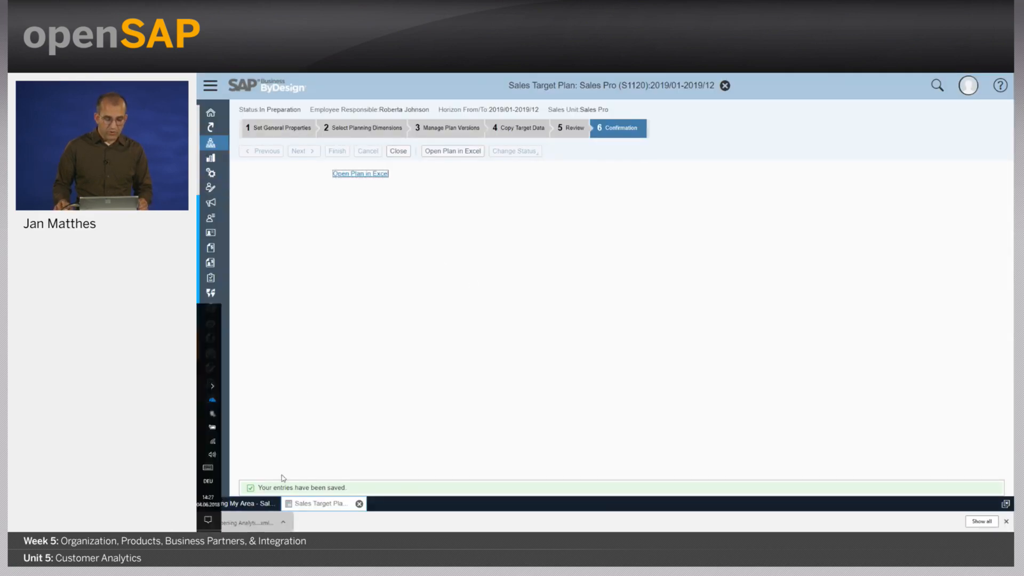
click(359, 174)
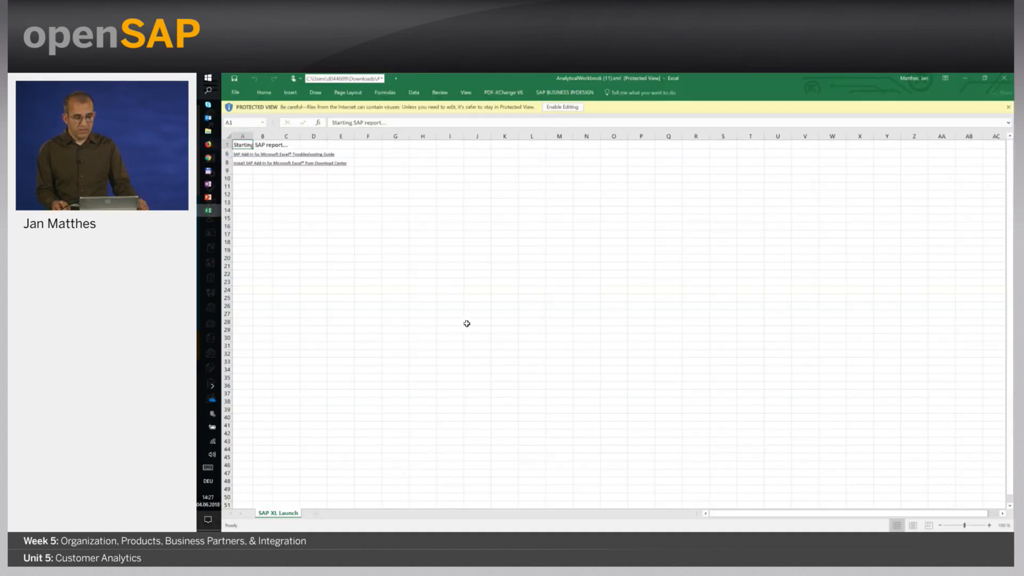
click(561, 107)
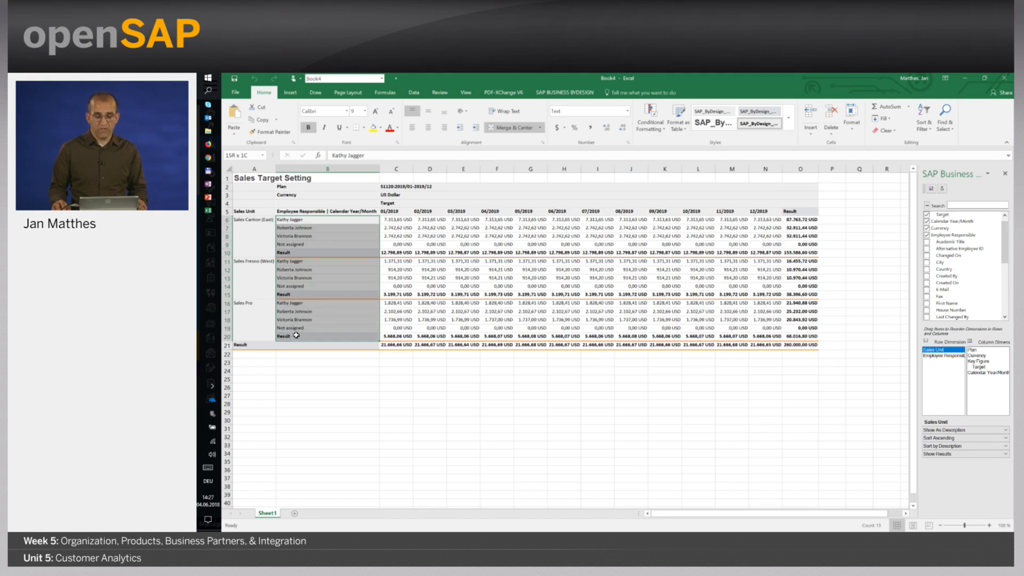
Let the SAP add-in log on and load the Sales Target Setting workbook
click(389, 211)
text(1)
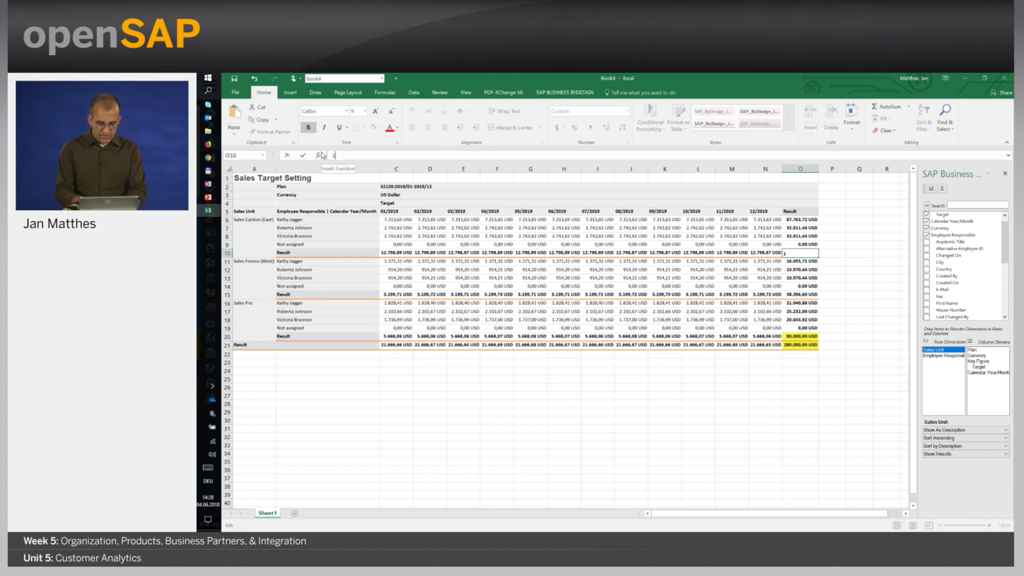
Enter the new yearly target totals for Sales Canton (East) and Sales Pro in the Result cells
text(600000,00 USD)
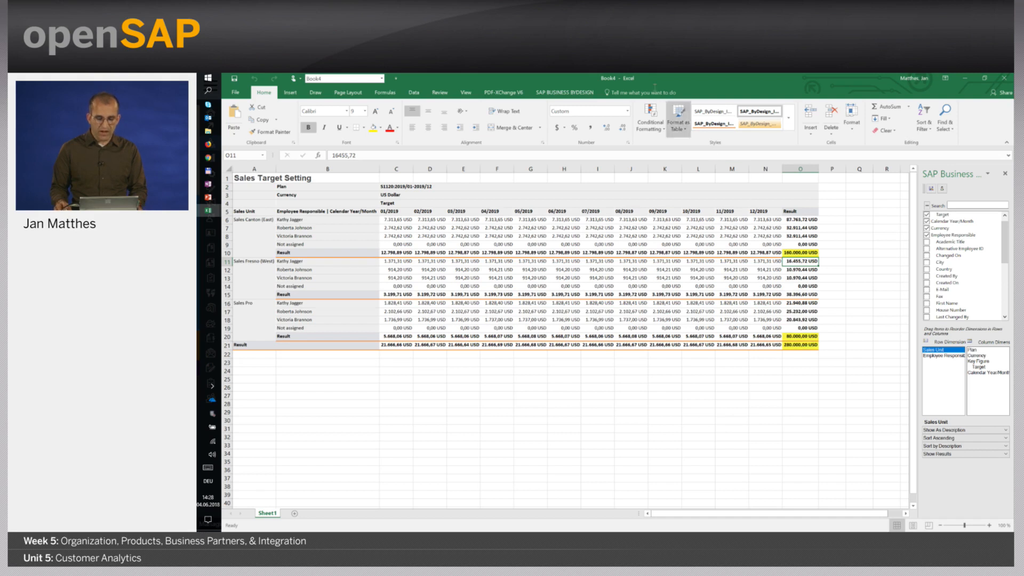
Bring up the SAP BUSINESS BYDESIGN ribbon to spread targets across months and employees
click(564, 92)
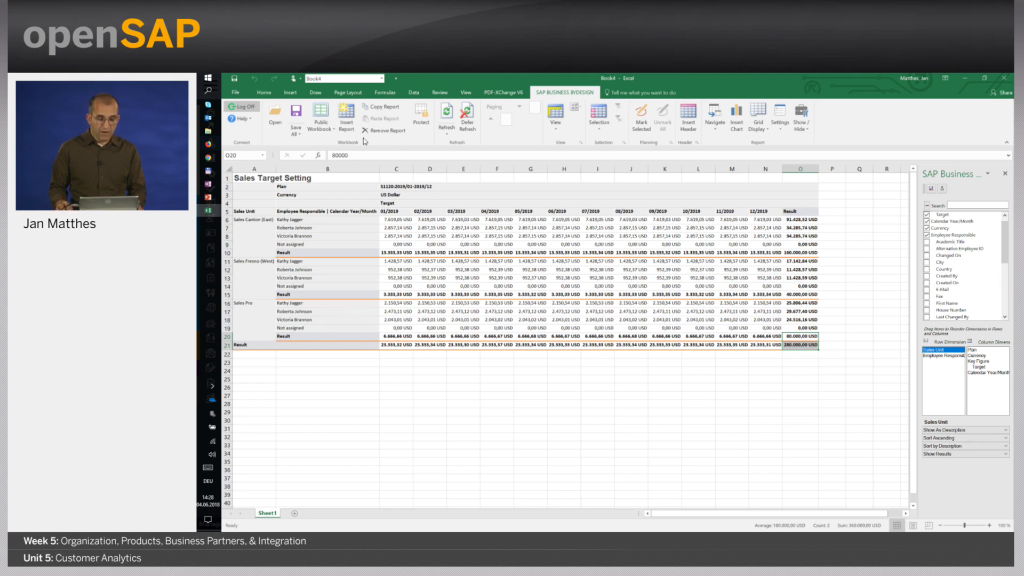
mouse_move(294, 115)
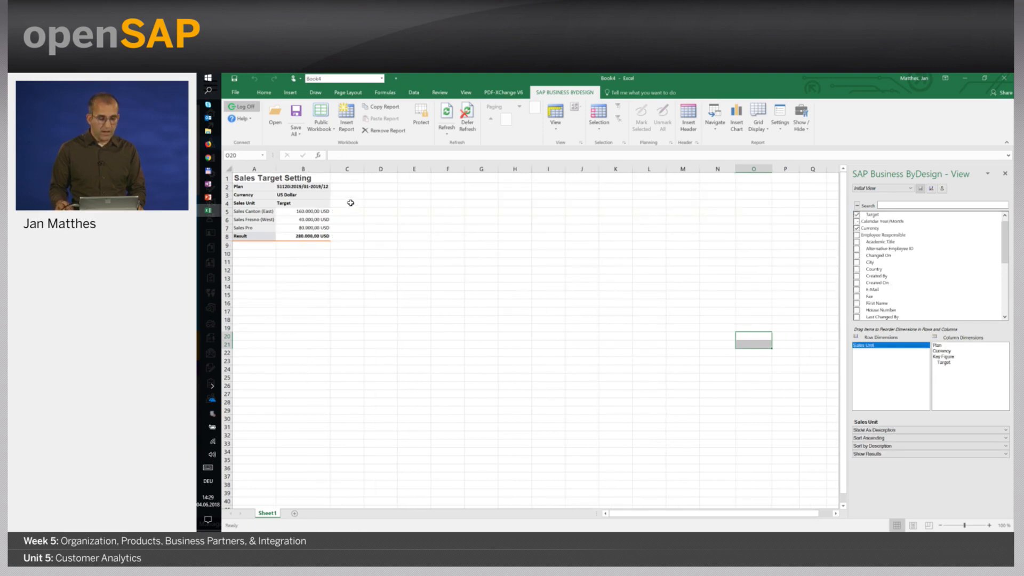
Select the sales unit target summary table (A1:B8) in Excel and switch back to ByDesign
drag(254, 177, 301, 237)
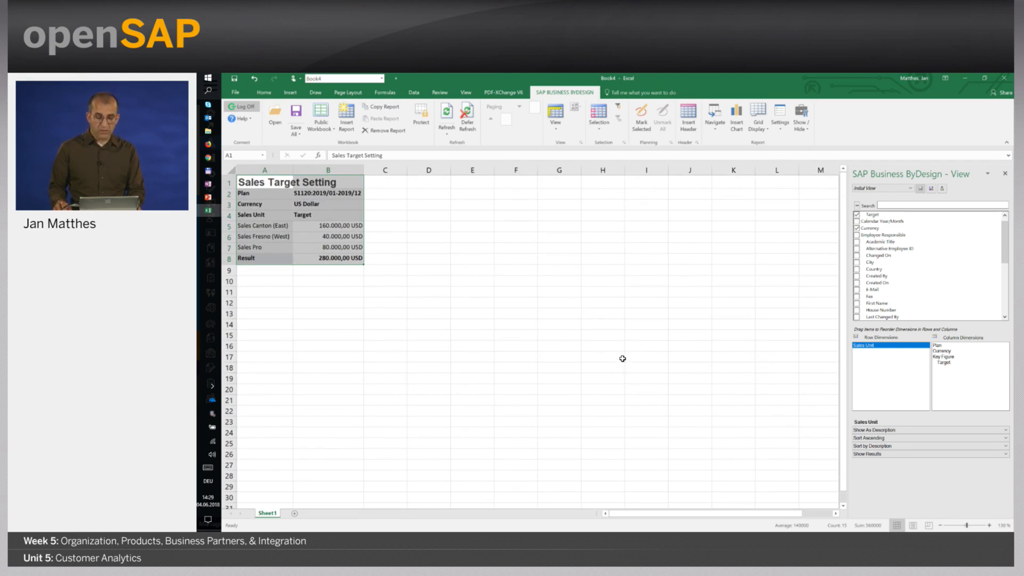
key(alt+tab)
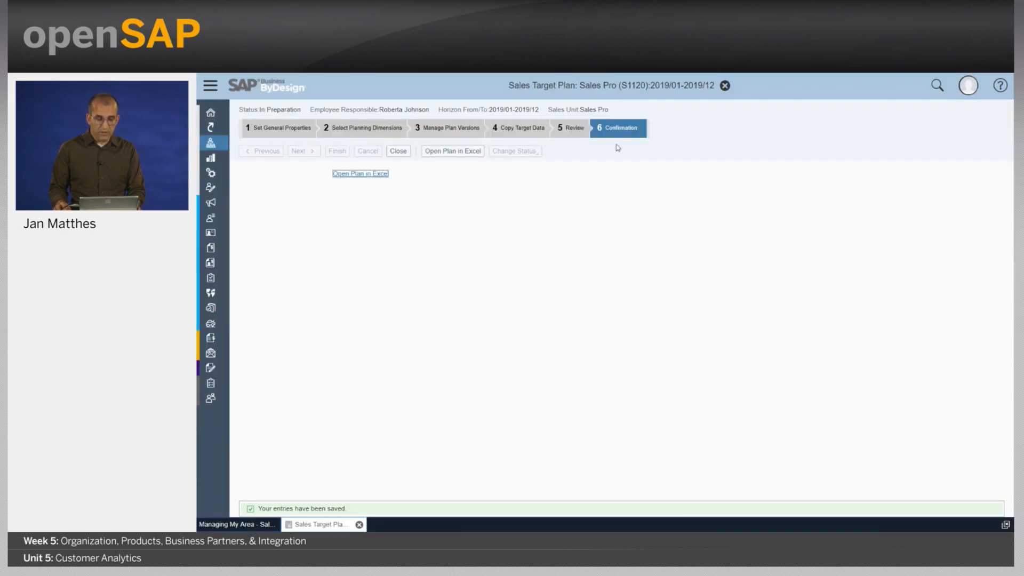
Close the 2019 target plan wizard and bring up the New Business work center menu
click(397, 150)
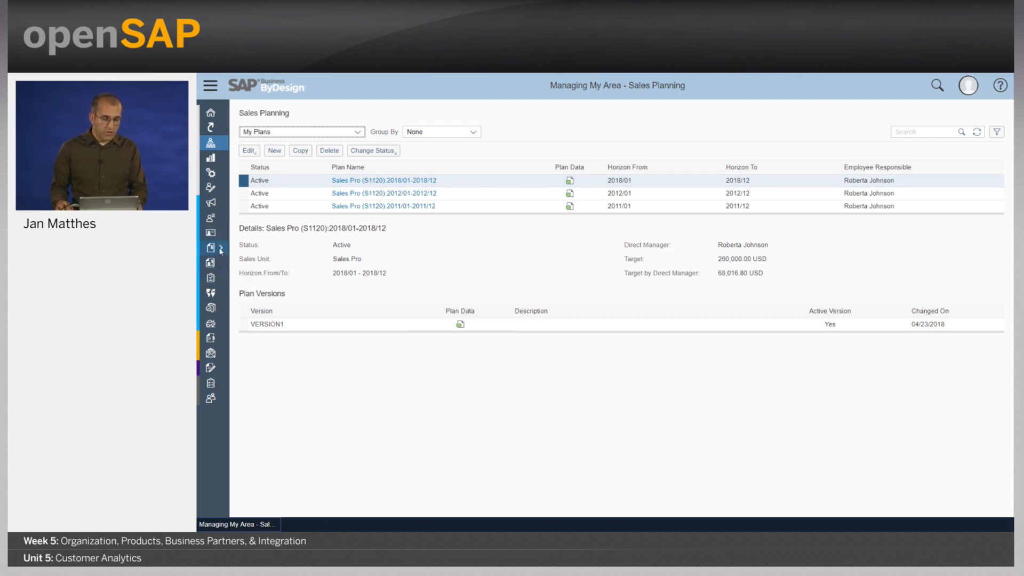
click(210, 248)
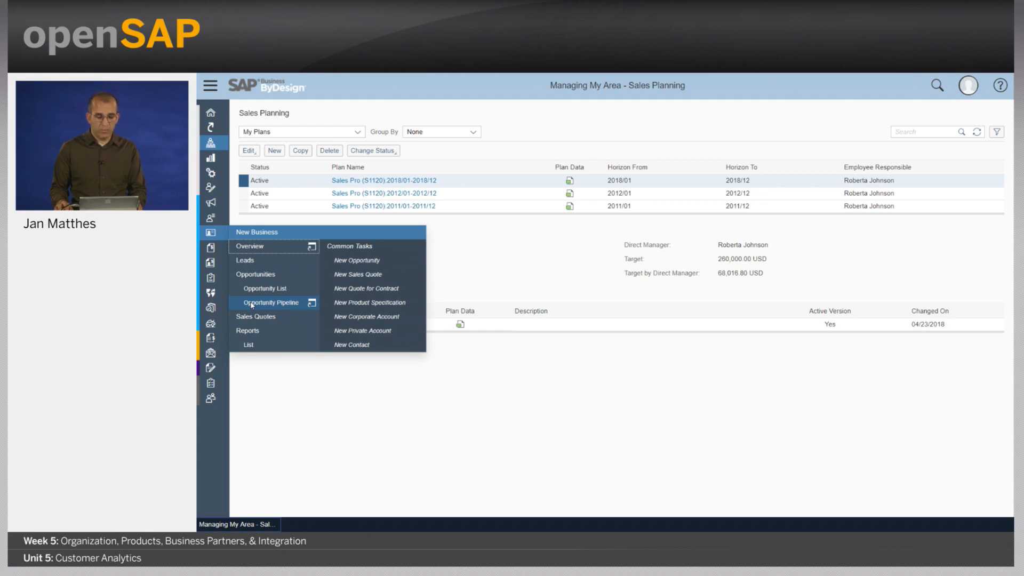
Show the Opportunity Pipeline as a Pipeline Bubble Chart of success chance by sales phase
click(267, 302)
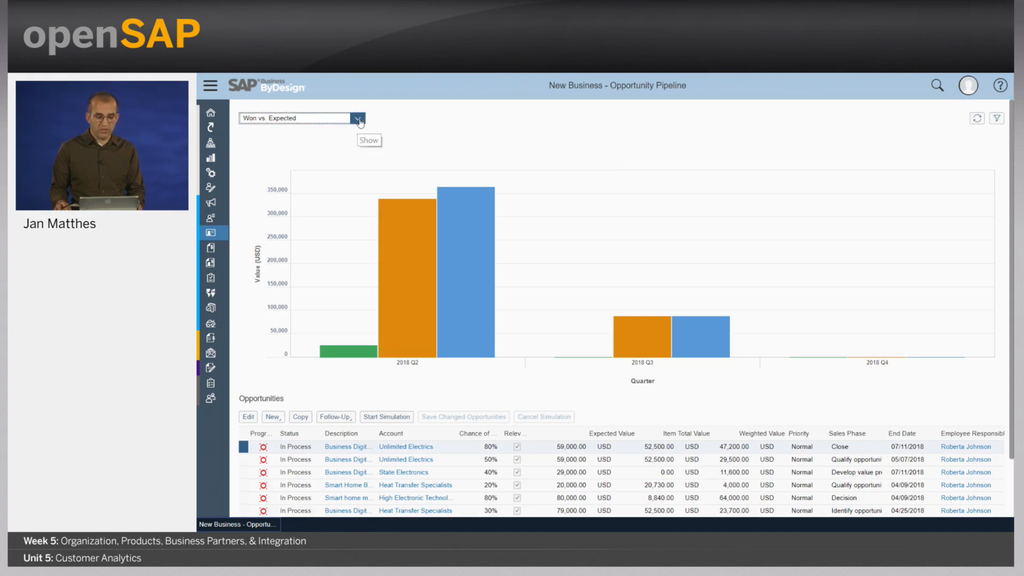
click(358, 118)
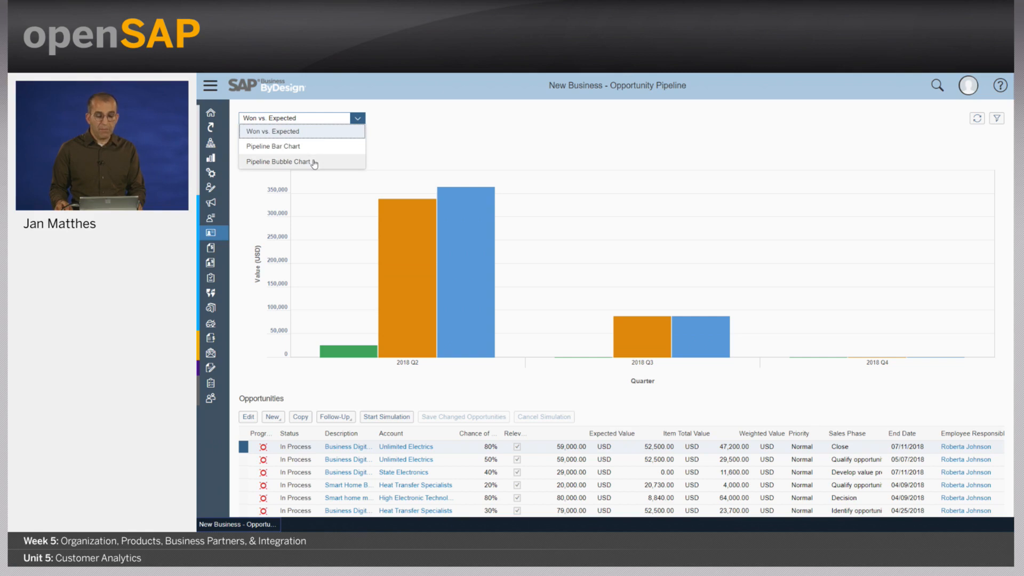
mouse_move(280, 161)
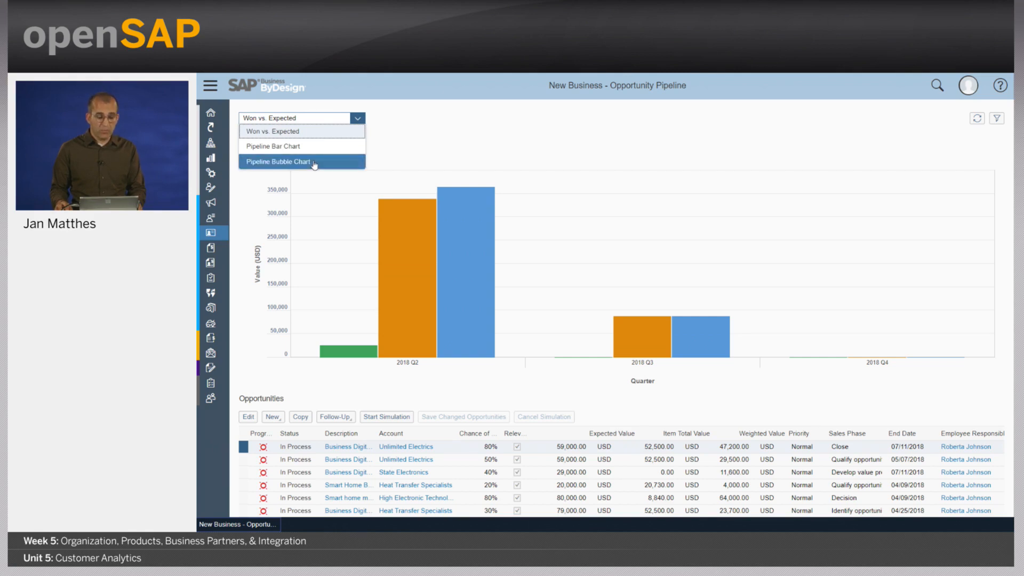
click(279, 162)
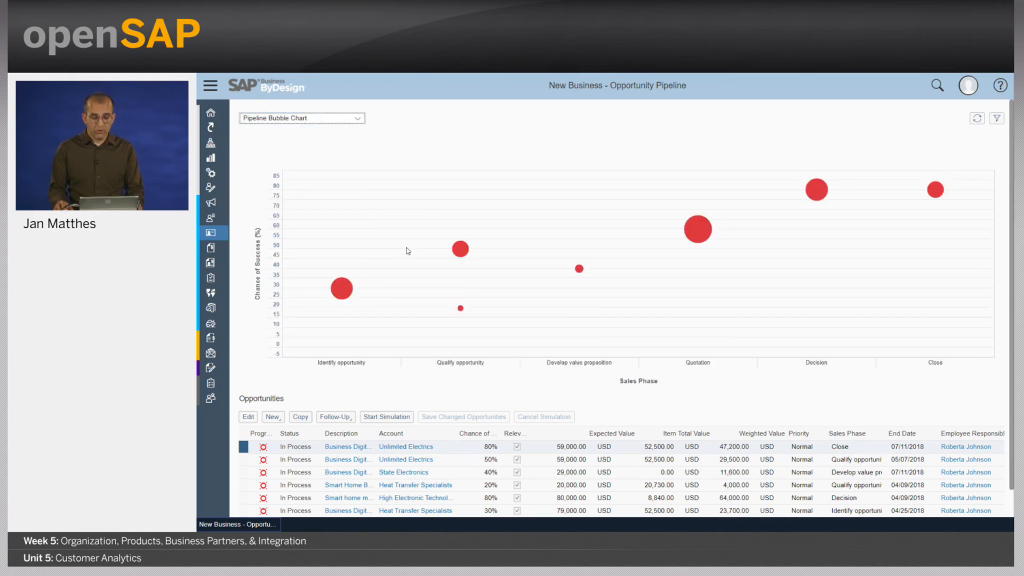
mouse_move(317, 280)
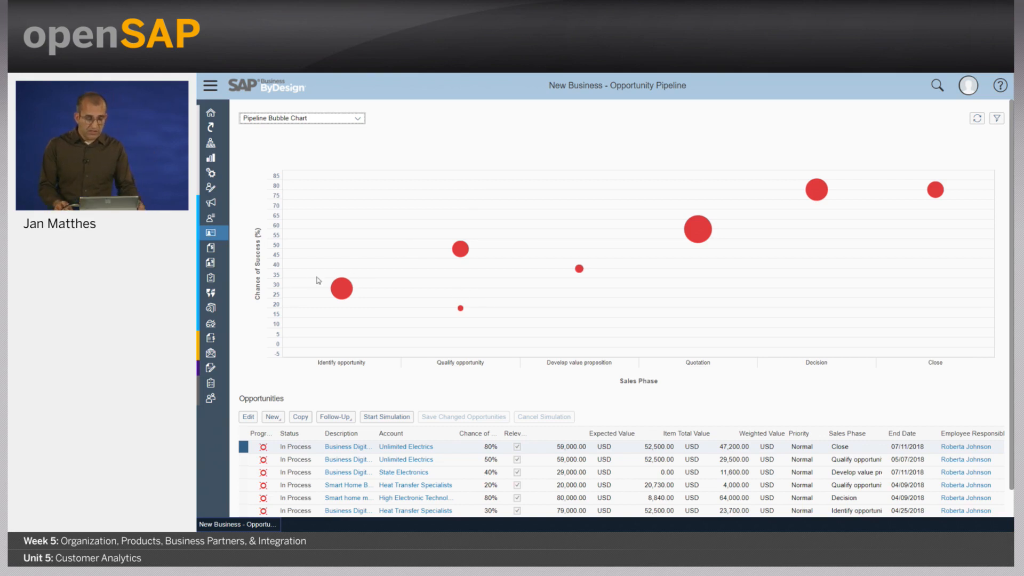
mouse_move(679, 246)
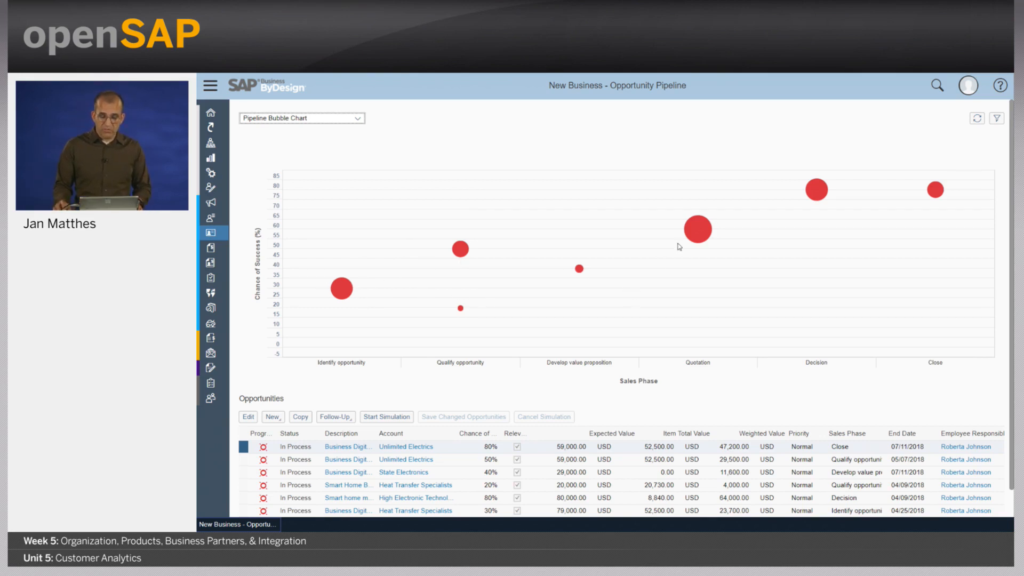
mouse_move(798, 197)
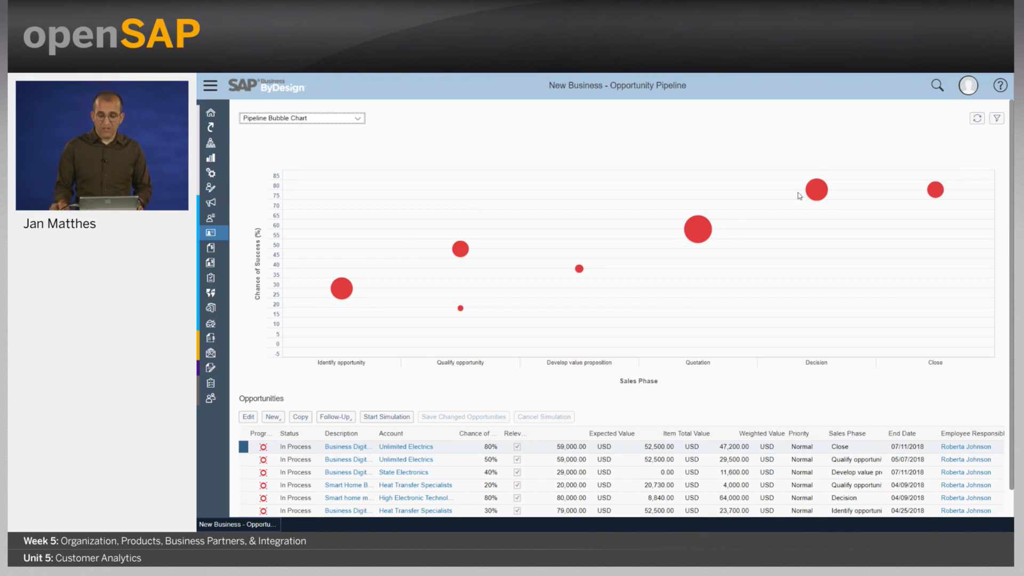
mouse_move(627, 224)
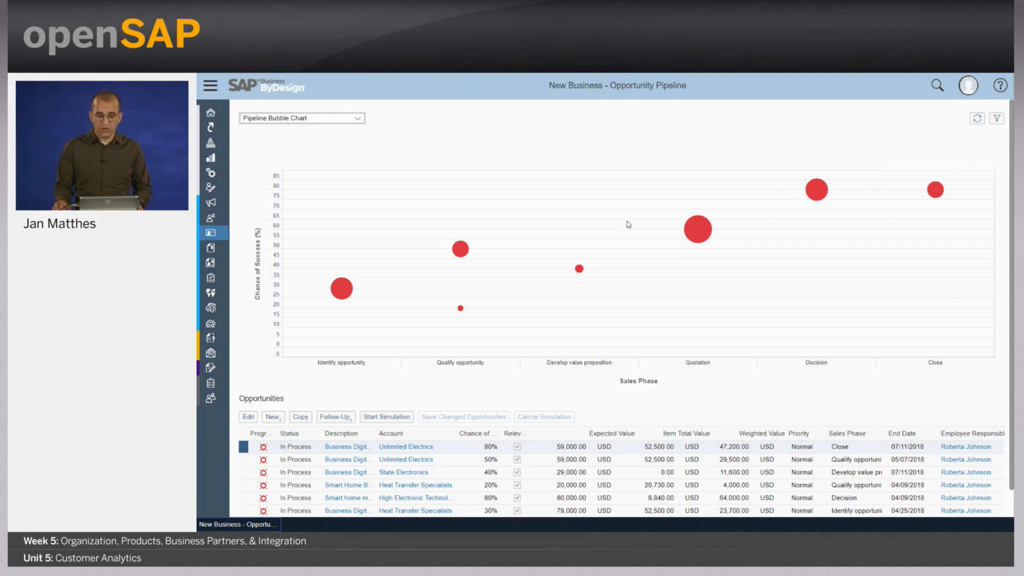
mouse_move(686, 242)
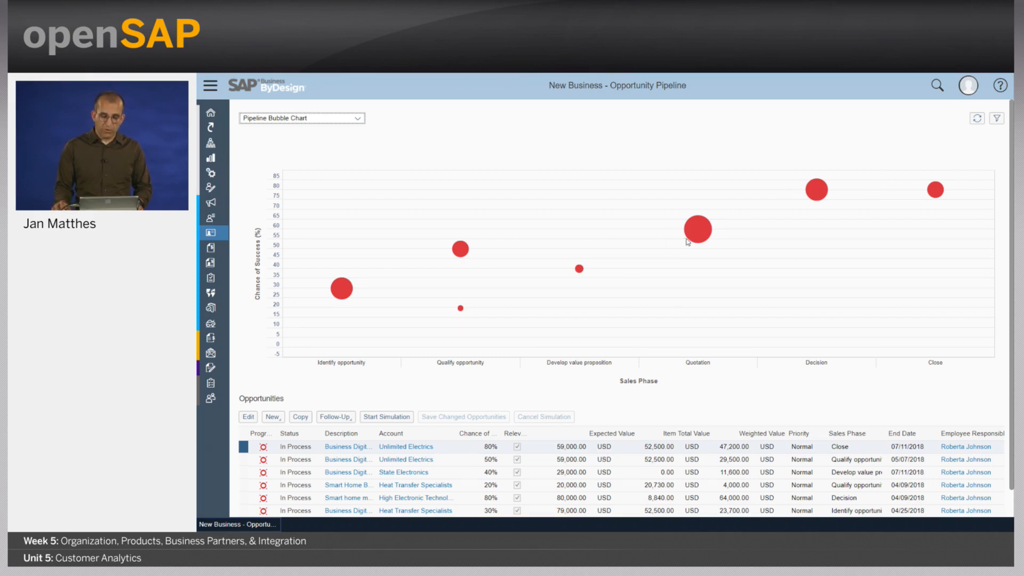
mouse_move(624, 292)
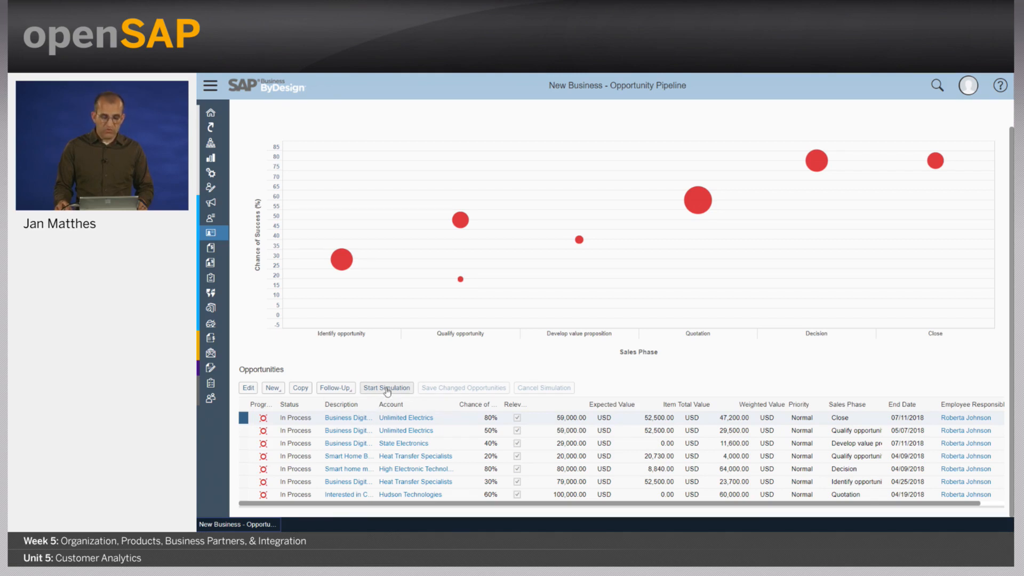
click(385, 387)
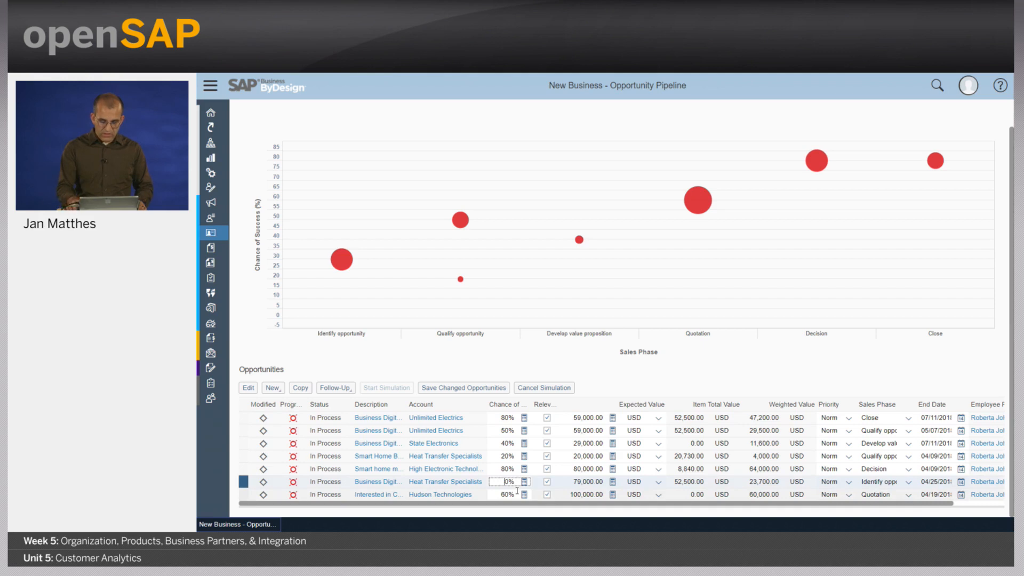
text(50)
click(509, 456)
text(30)
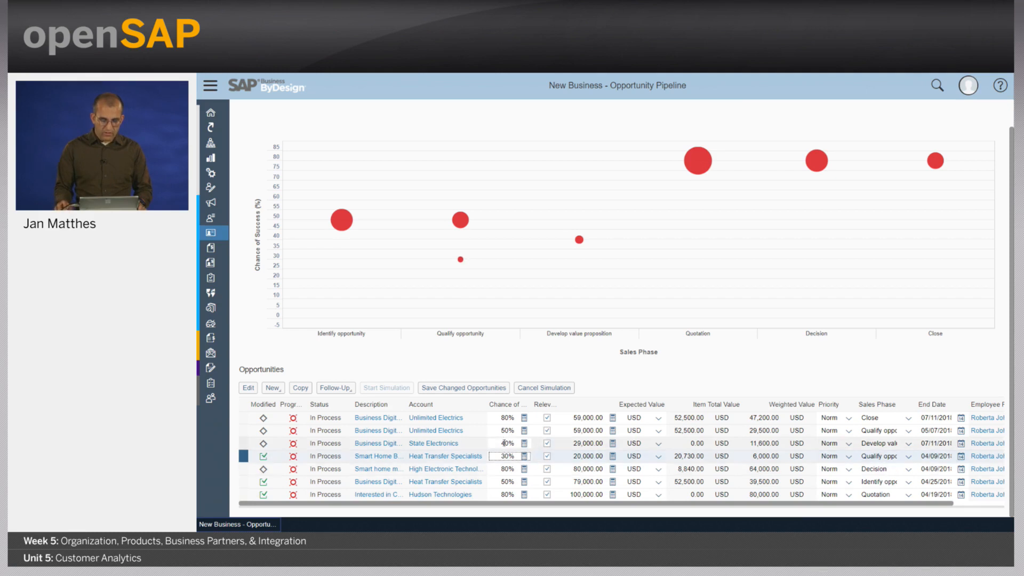
click(585, 417)
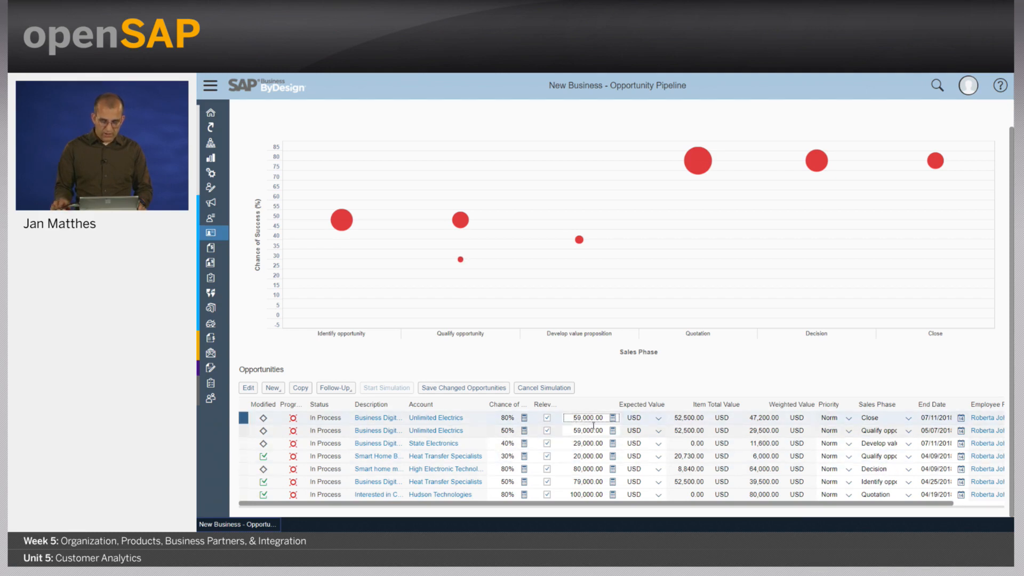
text(9,000.00)
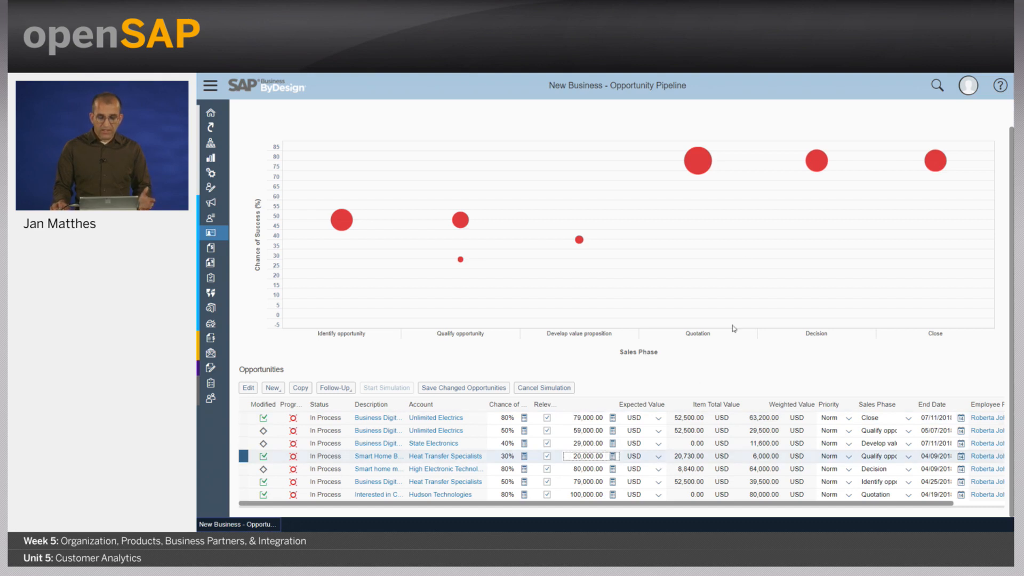
mouse_move(742, 213)
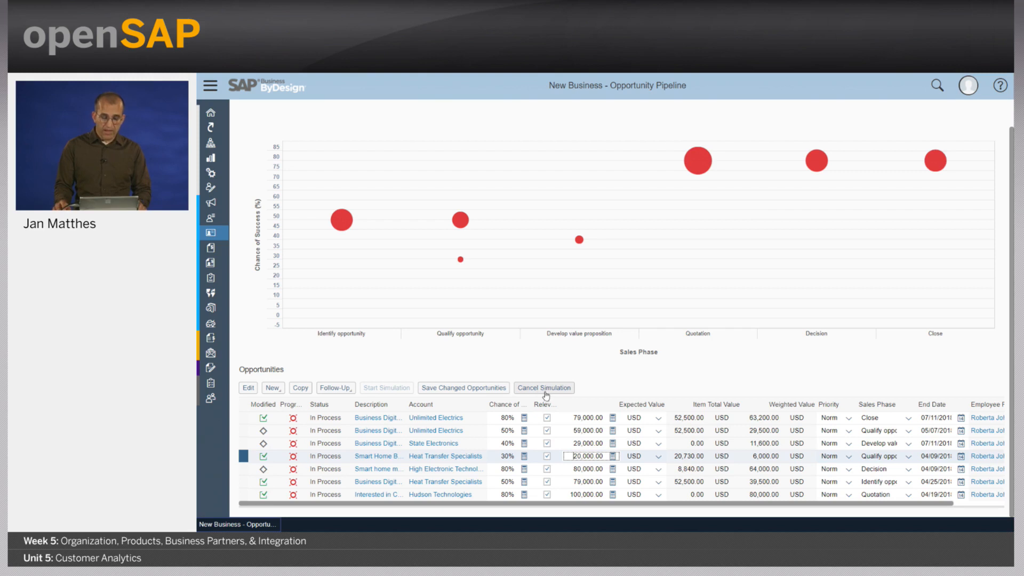
mouse_move(463, 387)
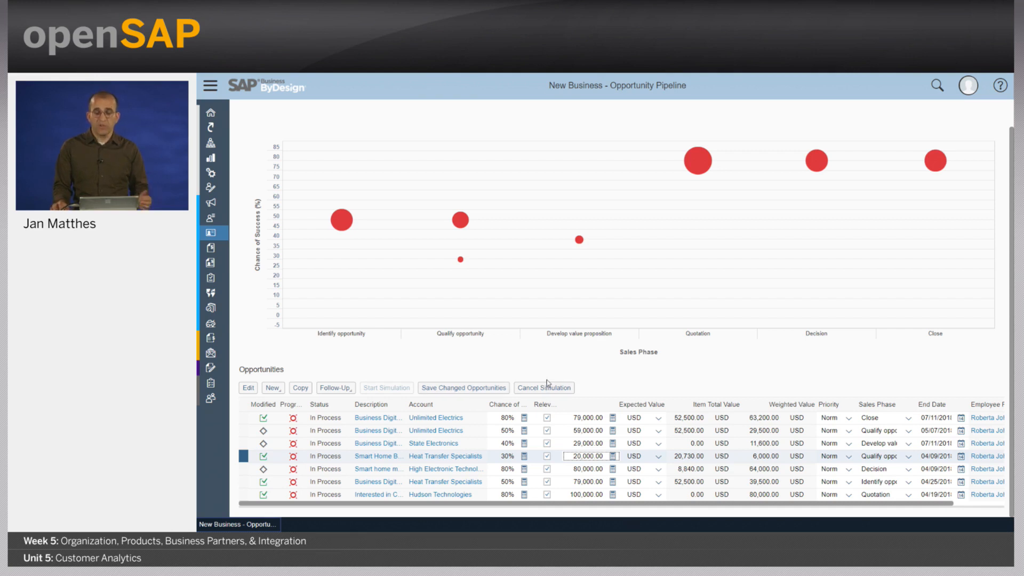
click(543, 388)
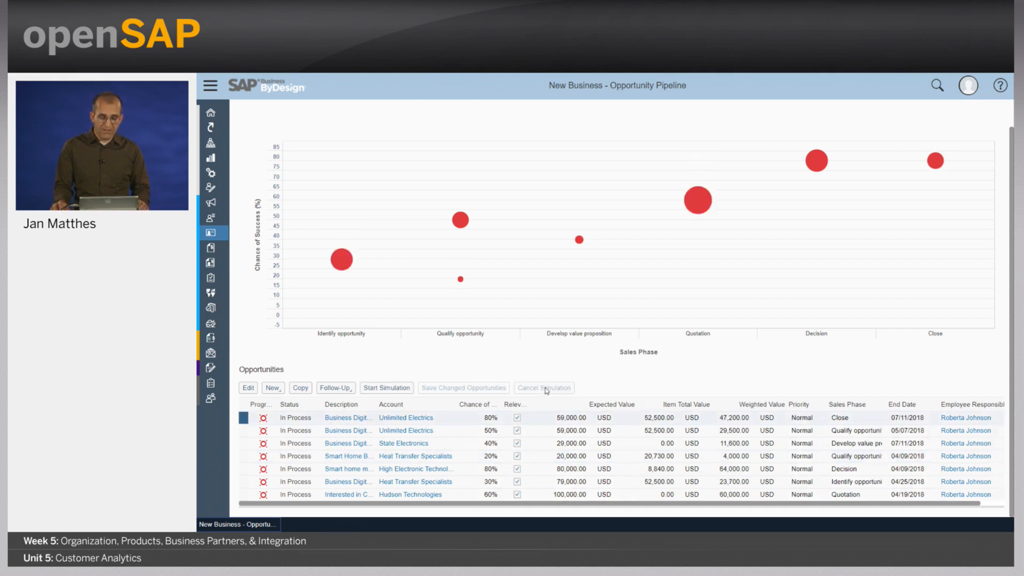